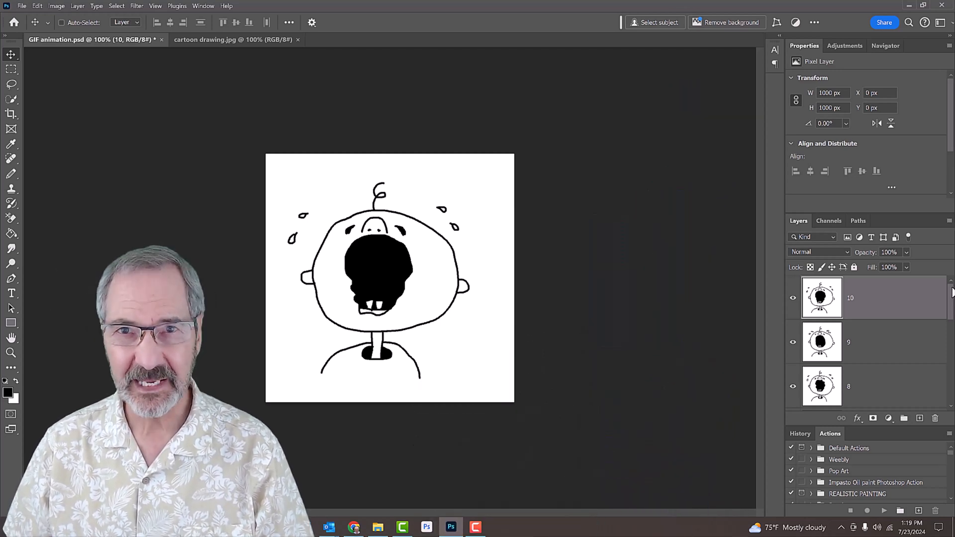
Switch to the cartoon drawing and unlock its Background as Layer 0 at 30% opacity.
scroll("down", 3)
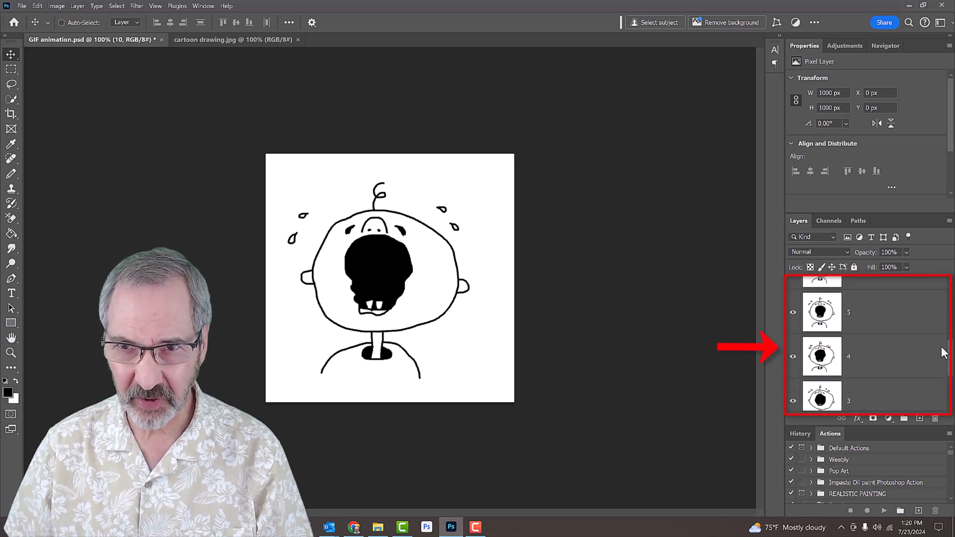
scroll("down", 3)
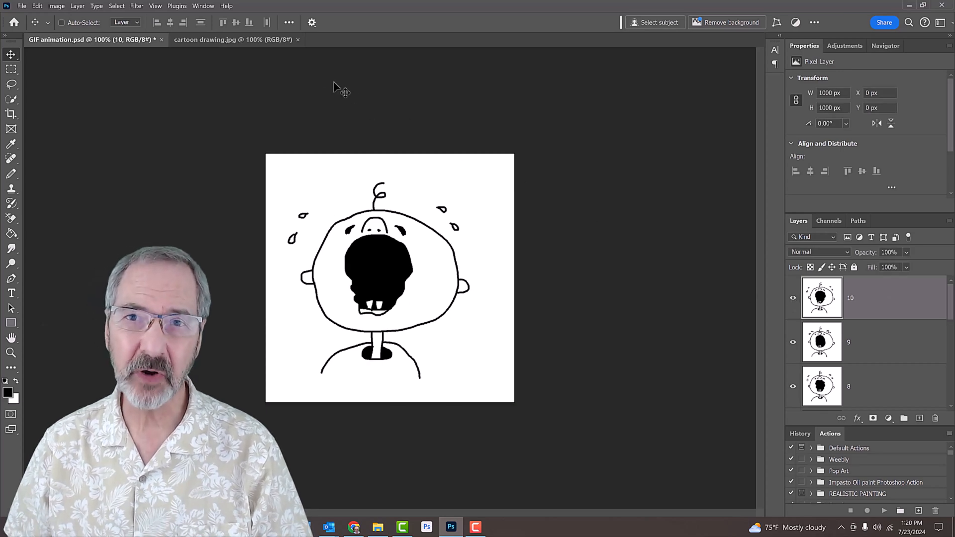
left_click(231, 40)
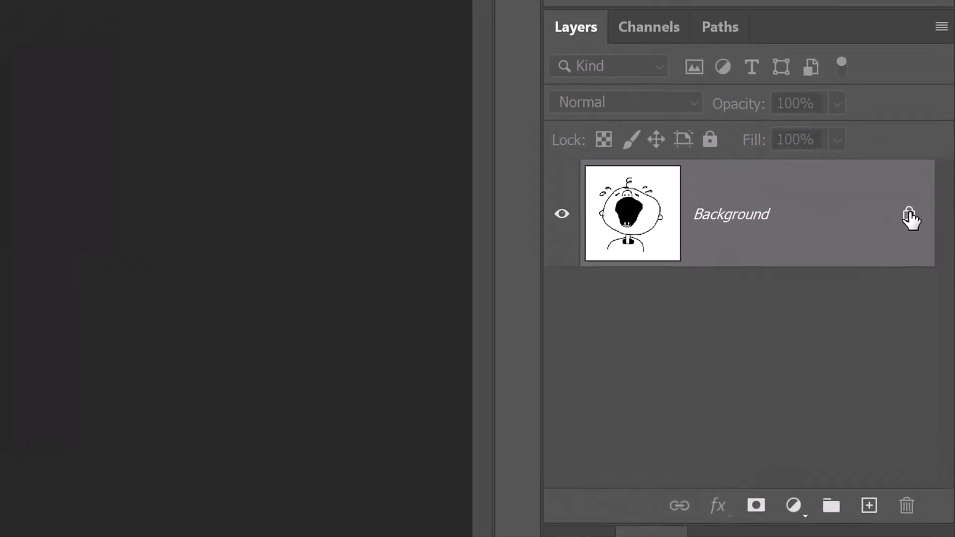
double_click(731, 214)
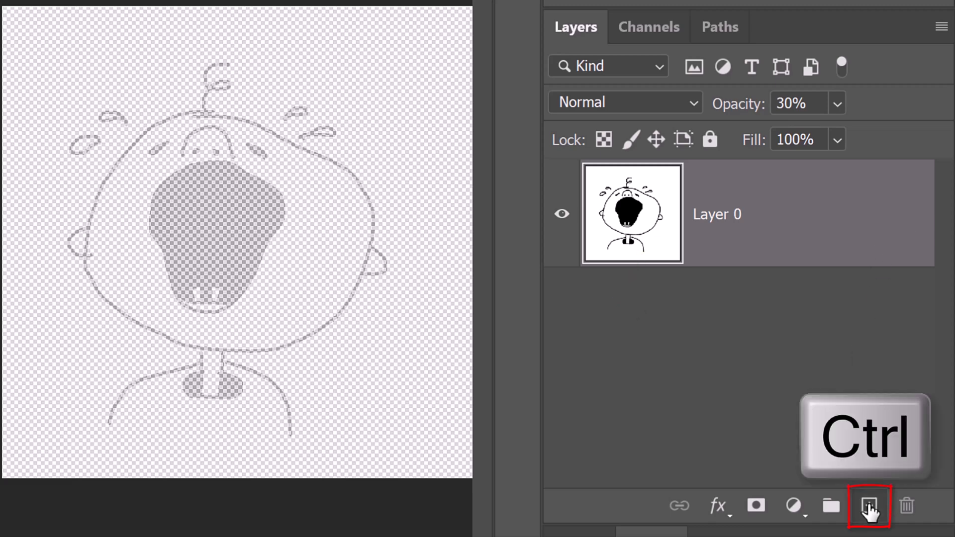
Add Layer 1 below the drawing and fill it with White using Shift+F5.
left_click(869, 505)
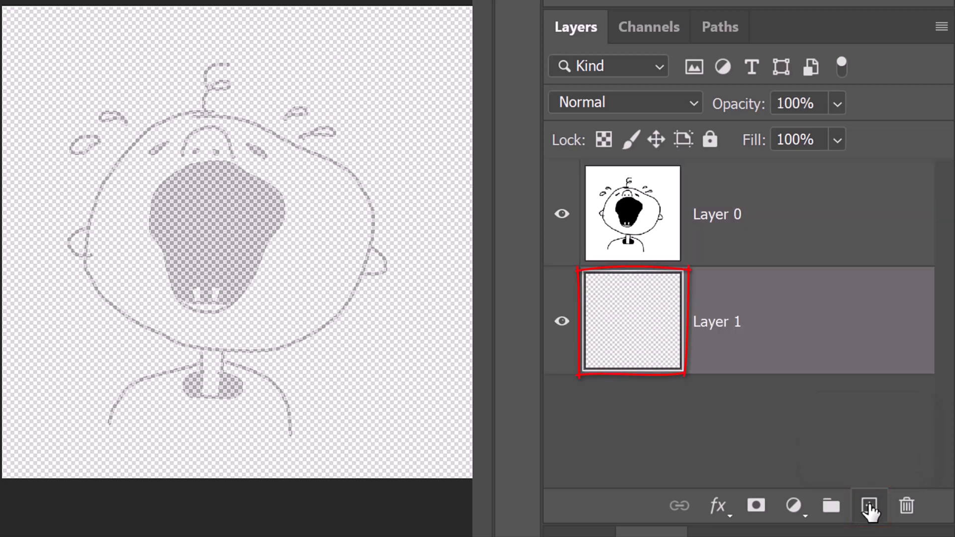
key("shift+F5")
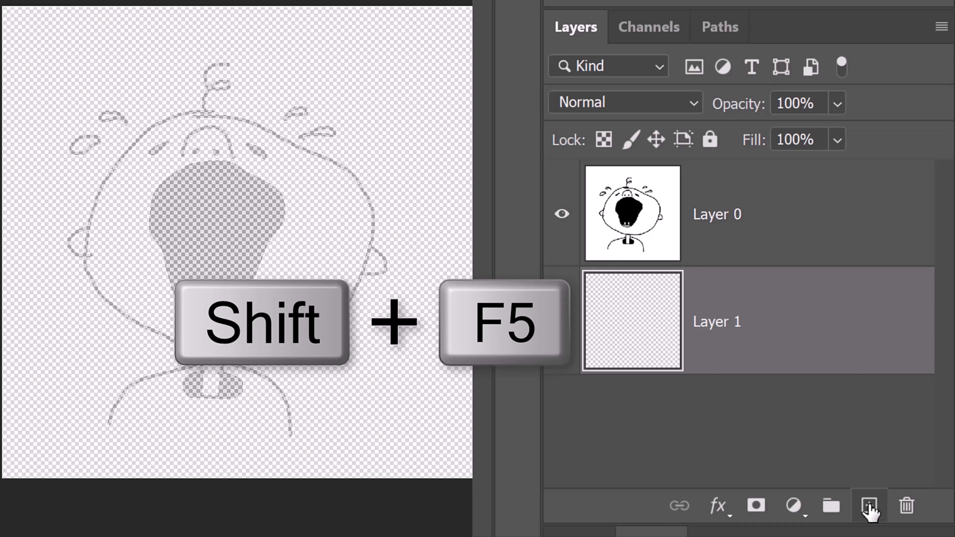
key("shift+f5")
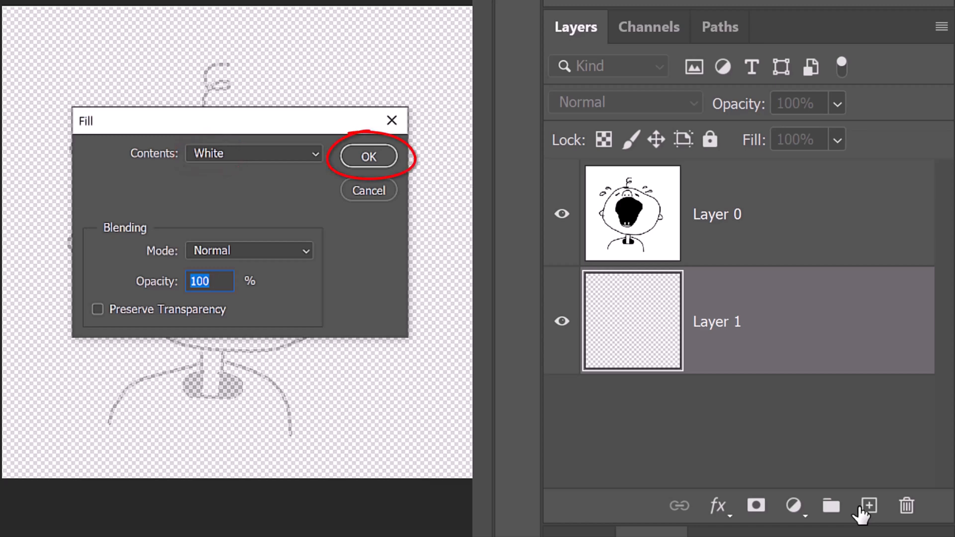
left_click(368, 156)
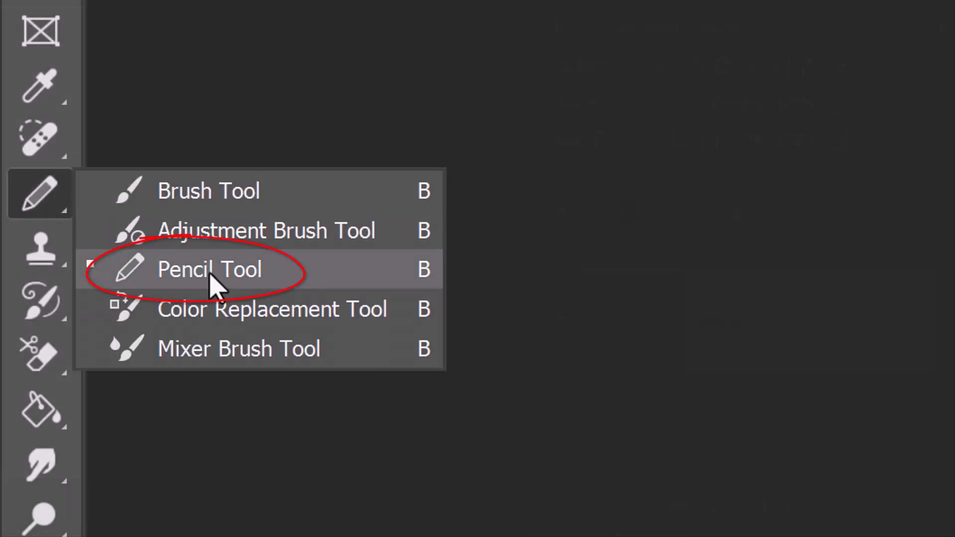
Set up the Pencil tool with default black and white colours at size 7.
left_click(209, 269)
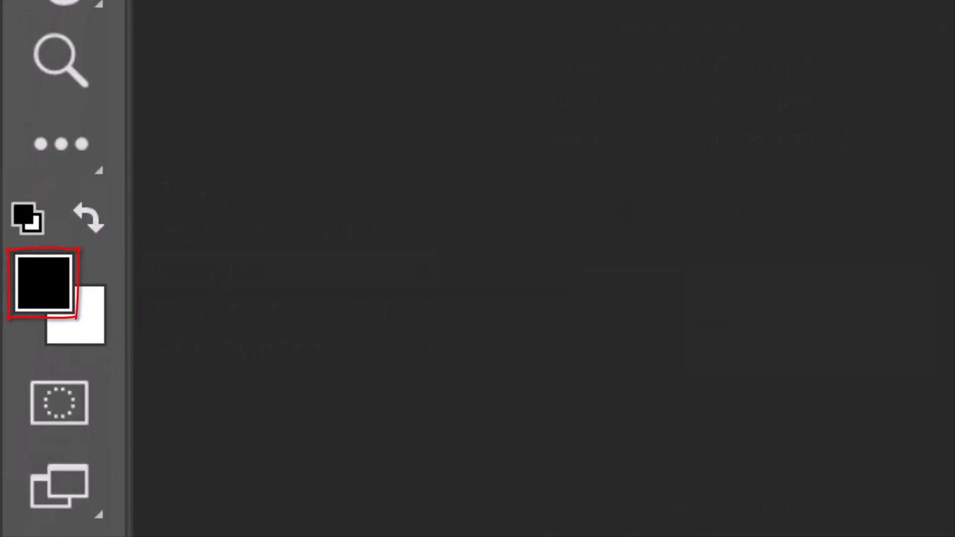
key("d")
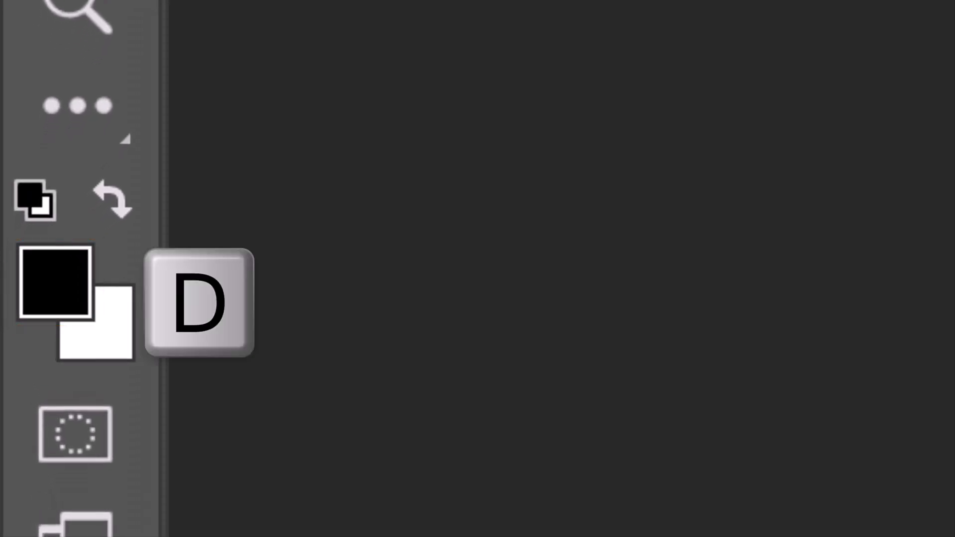
key("d")
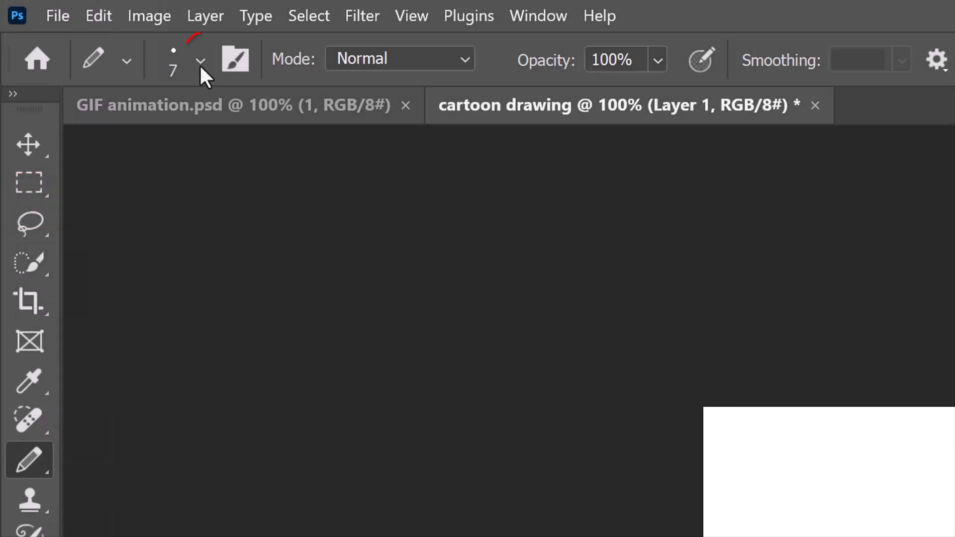
left_click(200, 59)
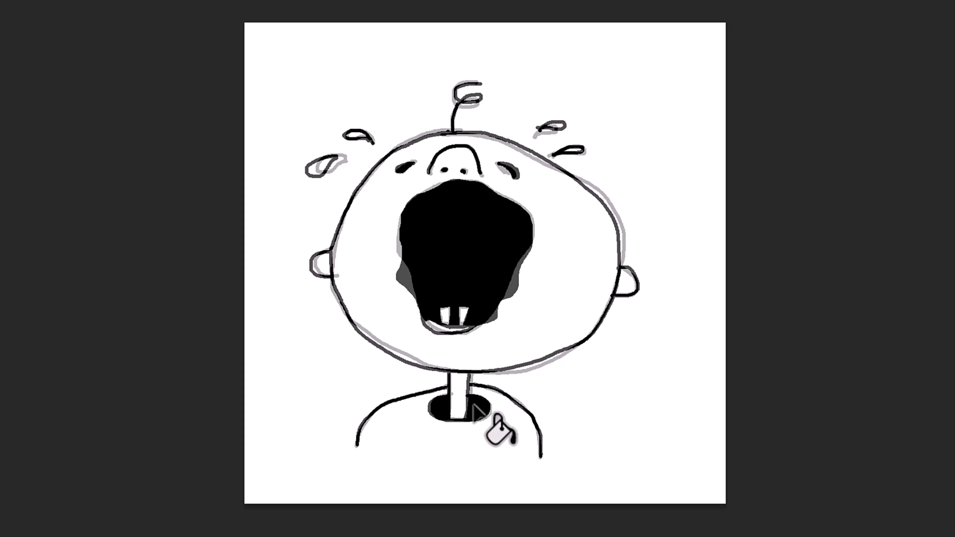
Hide the guide, rename the tracing '1', add white-filled layer '2', and reshow the guide.
left_click(564, 211)
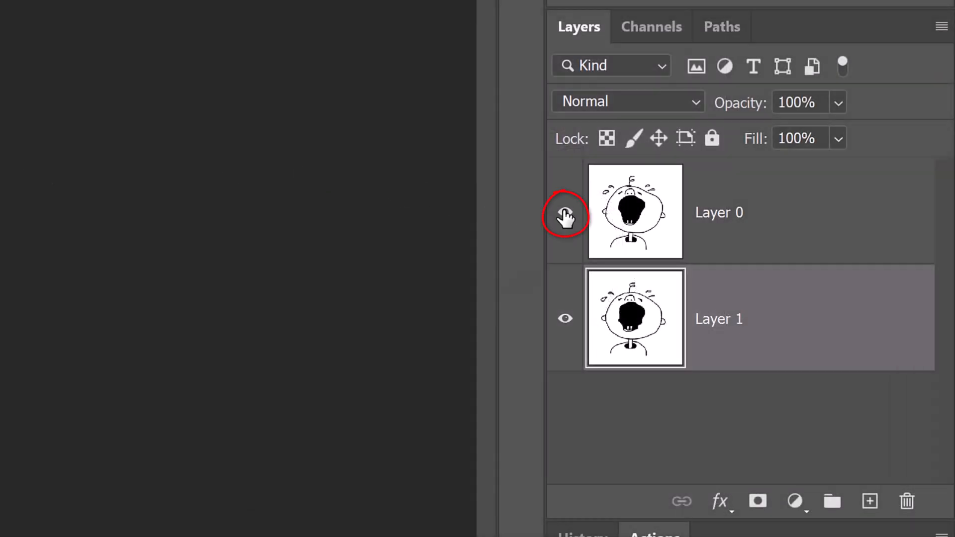
double_click(718, 318)
type("1")
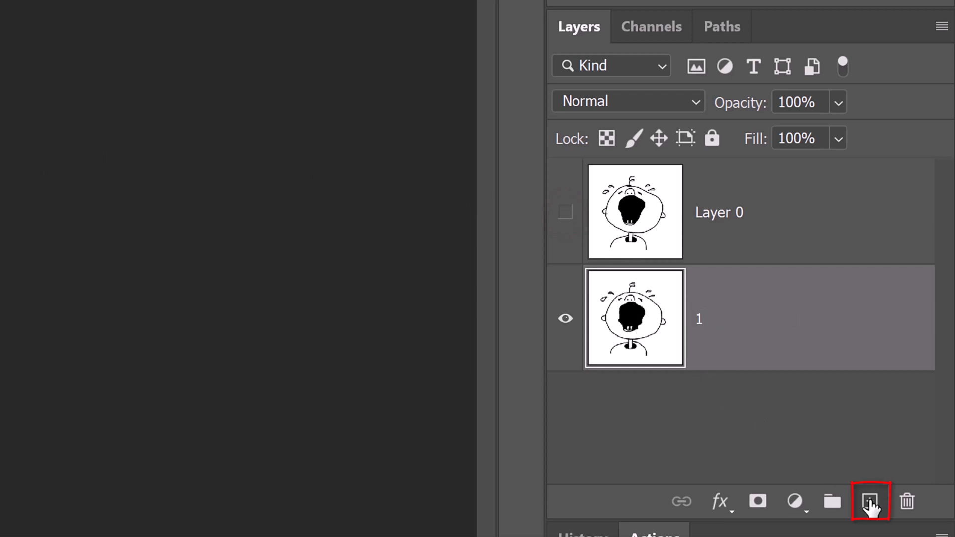
left_click(869, 501)
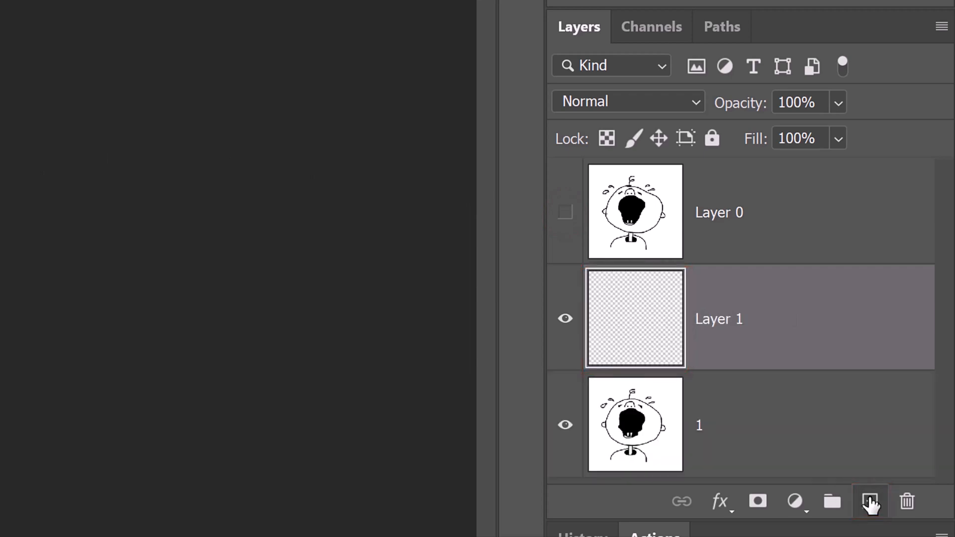
key("shift+f5")
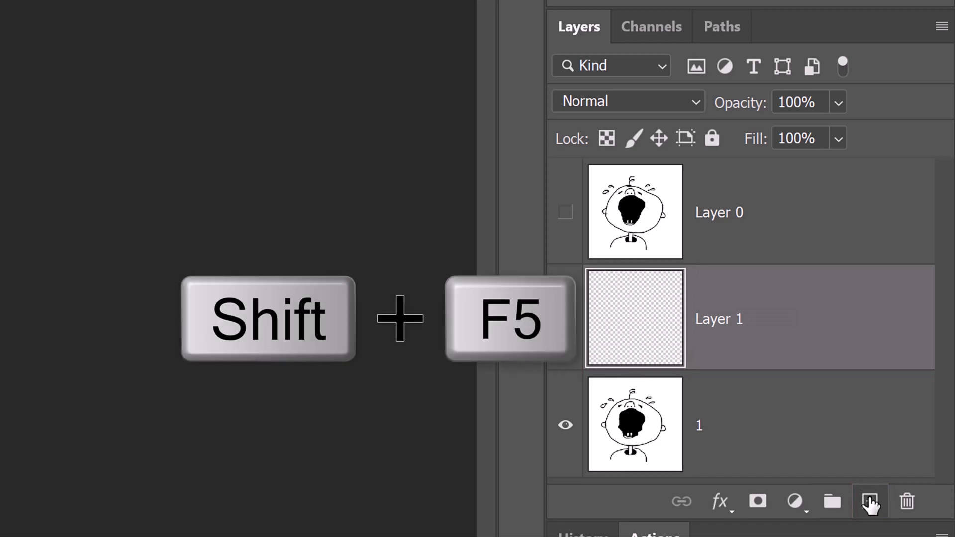
key("shift+f5")
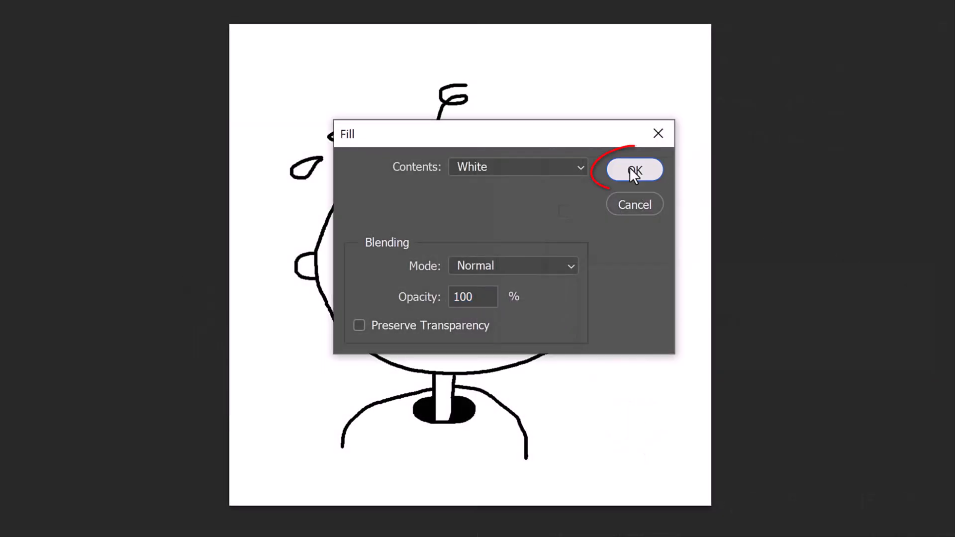
left_click(634, 170)
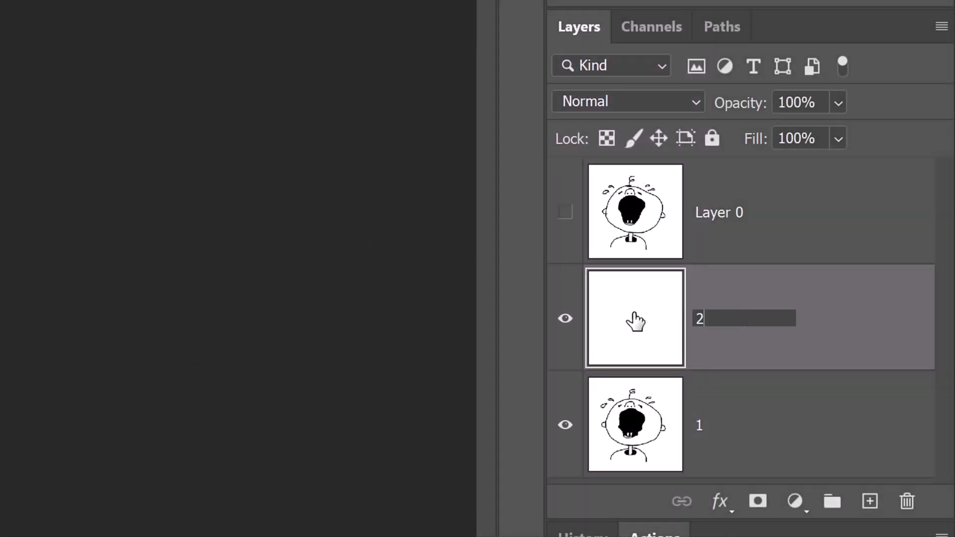
left_click(565, 212)
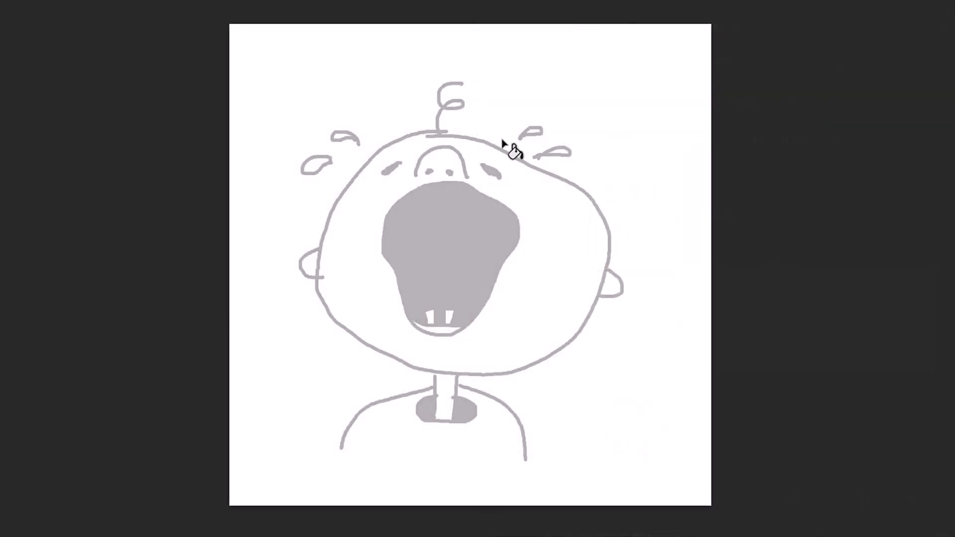
Select the Pencil tool (B) to trace the frames numbered 2 through 9.
key("b")
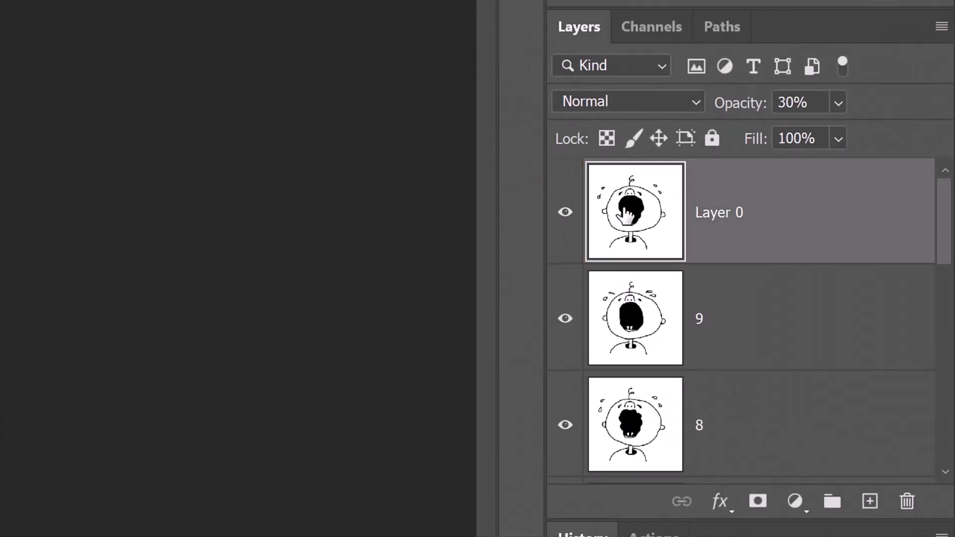
Restore the top layer to 100% opacity, rename it '10', and show the Timeline panel.
left_click(795, 102)
type("100")
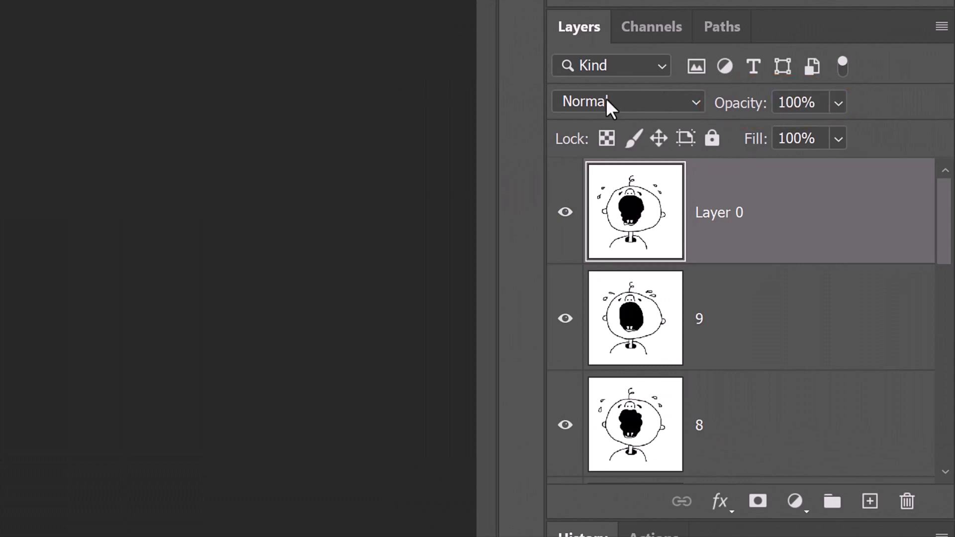
double_click(718, 212)
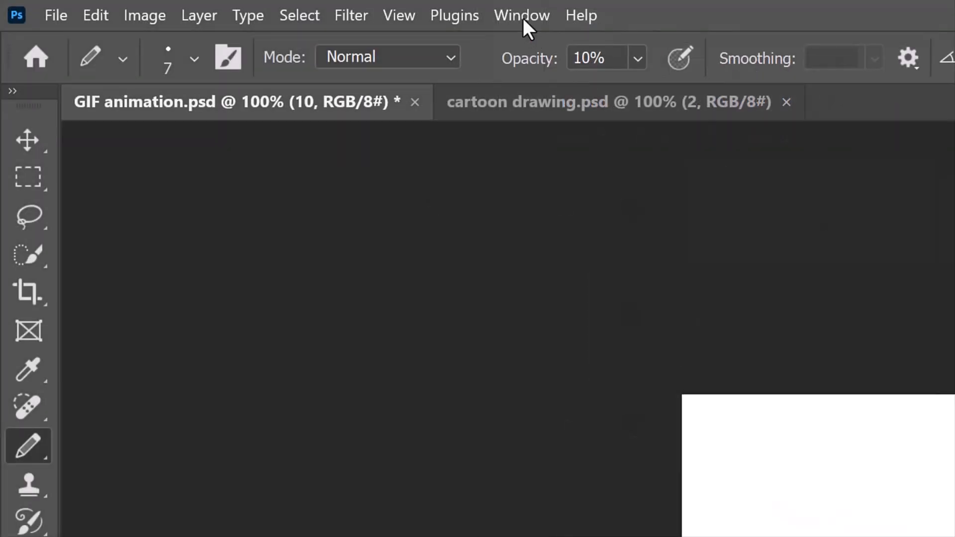
left_click(521, 15)
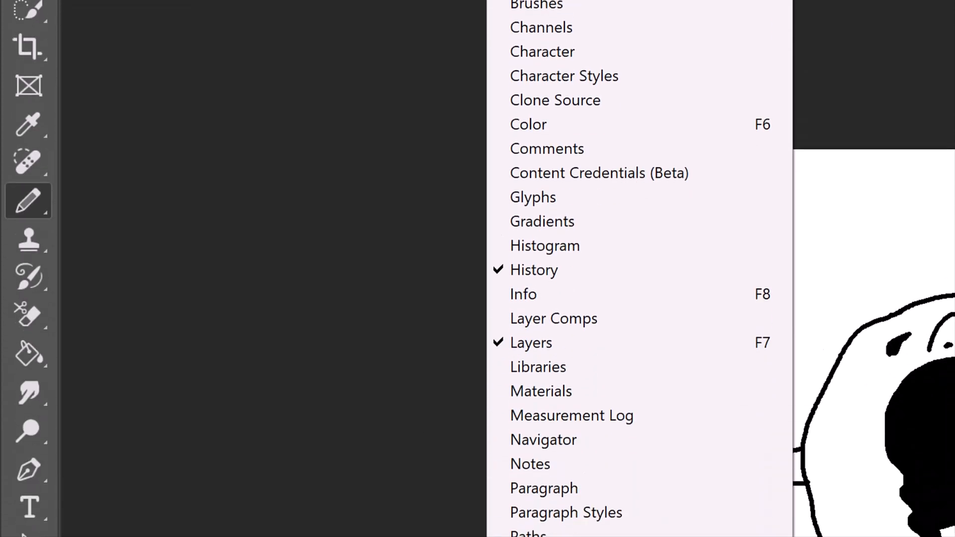
mouse_move(539, 402)
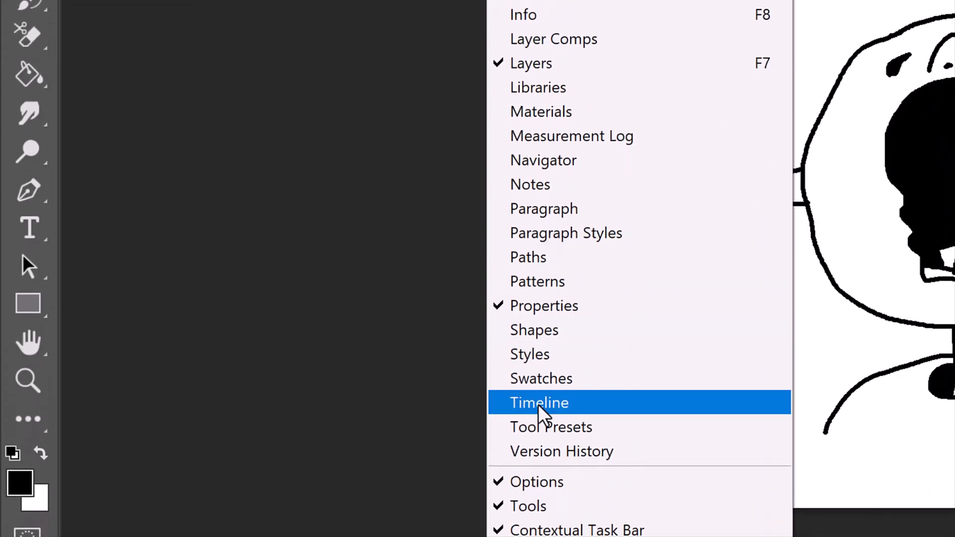
left_click(538, 402)
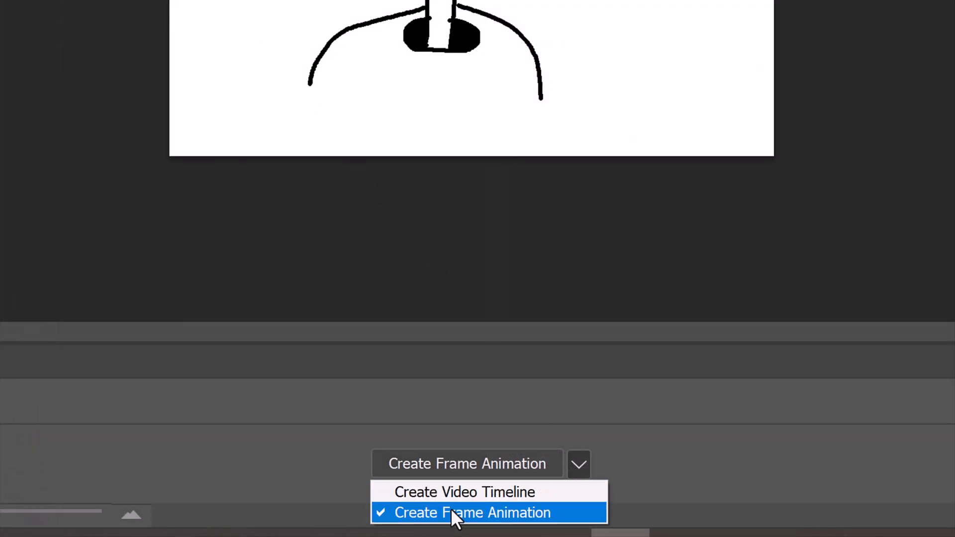
Choose Create Frame Animation in the Timeline and create the first frame.
left_click(472, 512)
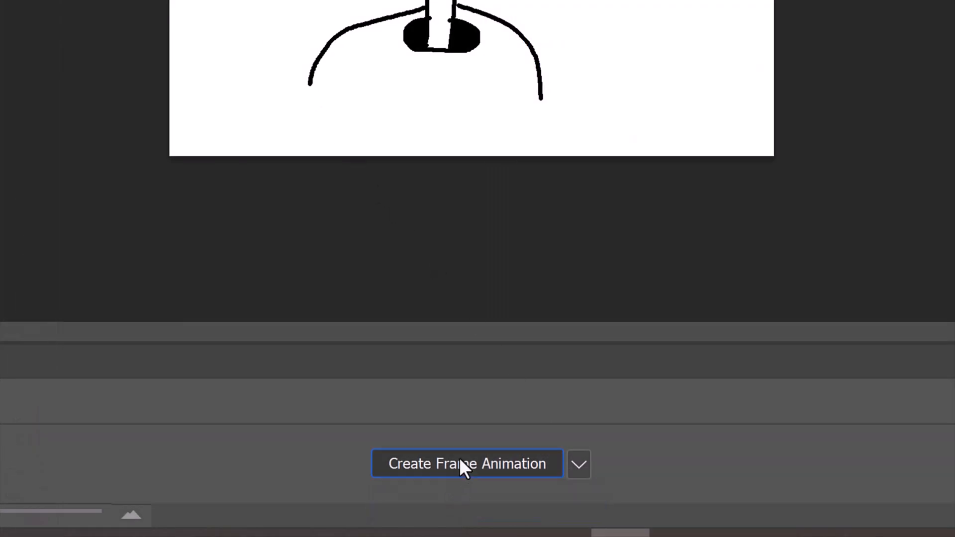
left_click(467, 463)
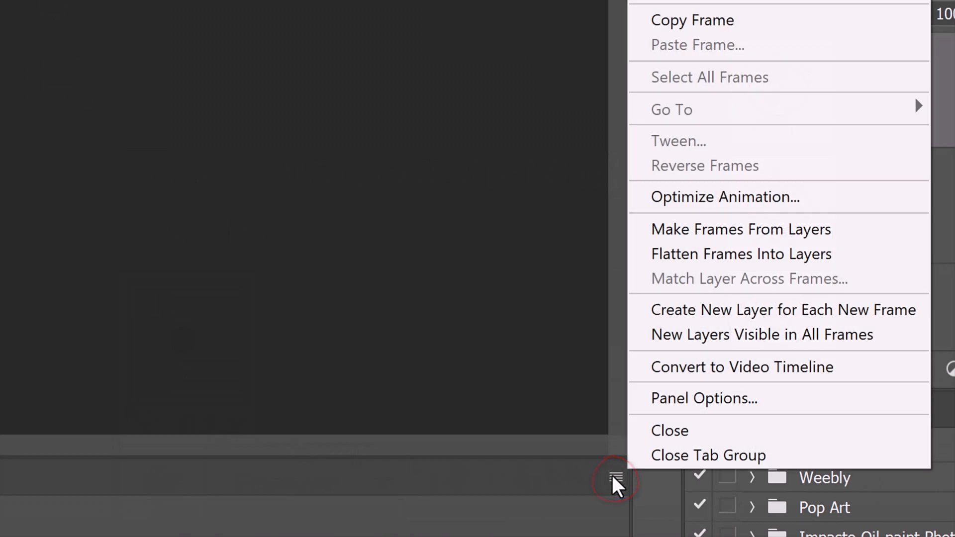
mouse_move(731, 238)
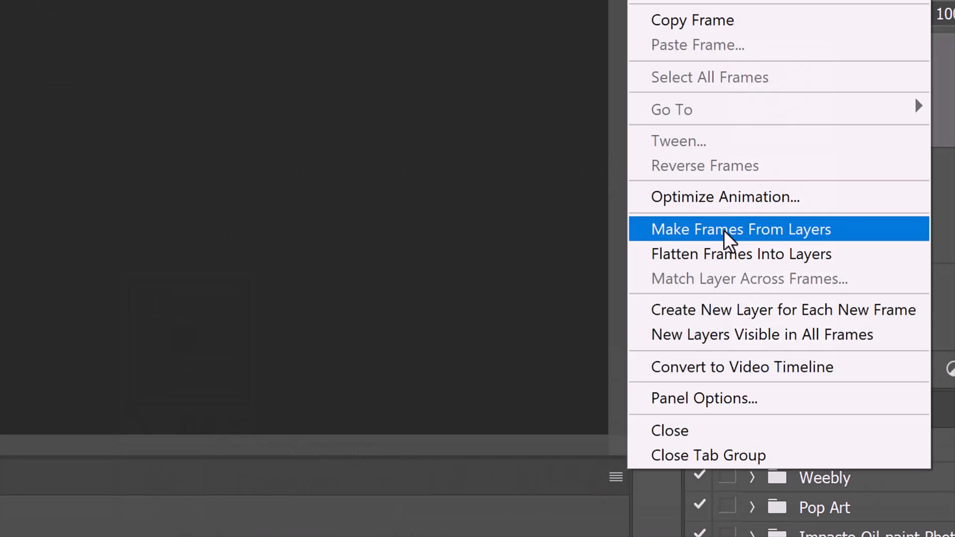
Choose Make Frames From Layers from the Timeline panel menu.
left_click(741, 229)
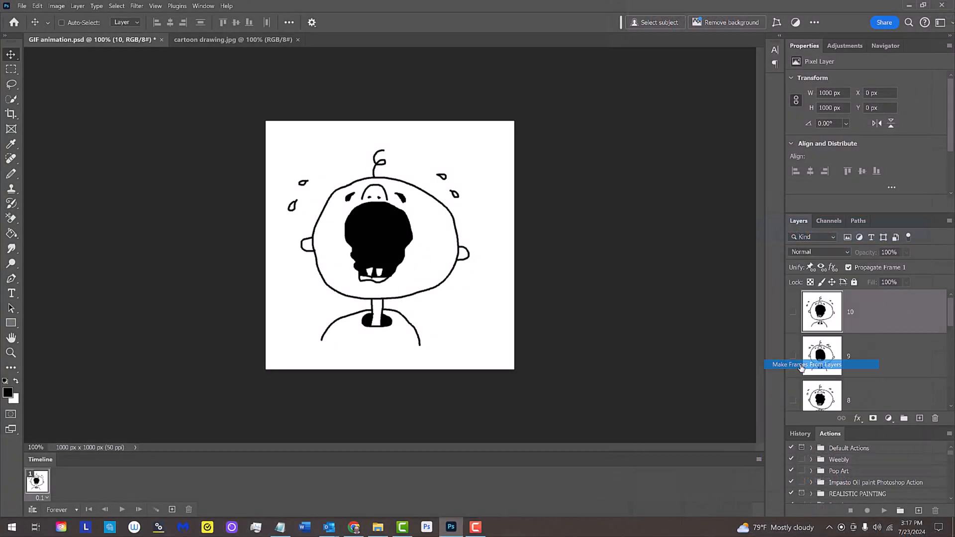
left_click(806, 364)
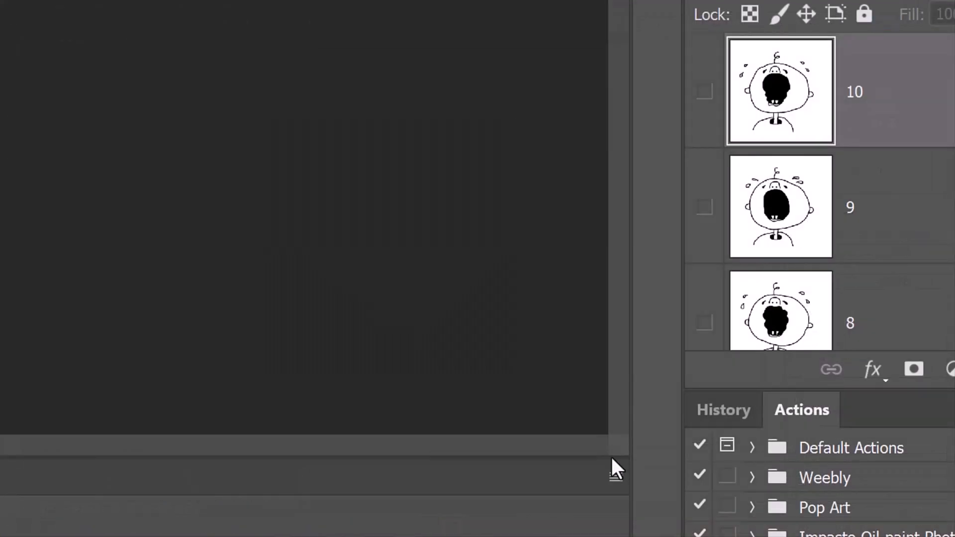
Select all ten frames and set each frame's delay to 0.1 seconds, looping forever.
left_click(615, 478)
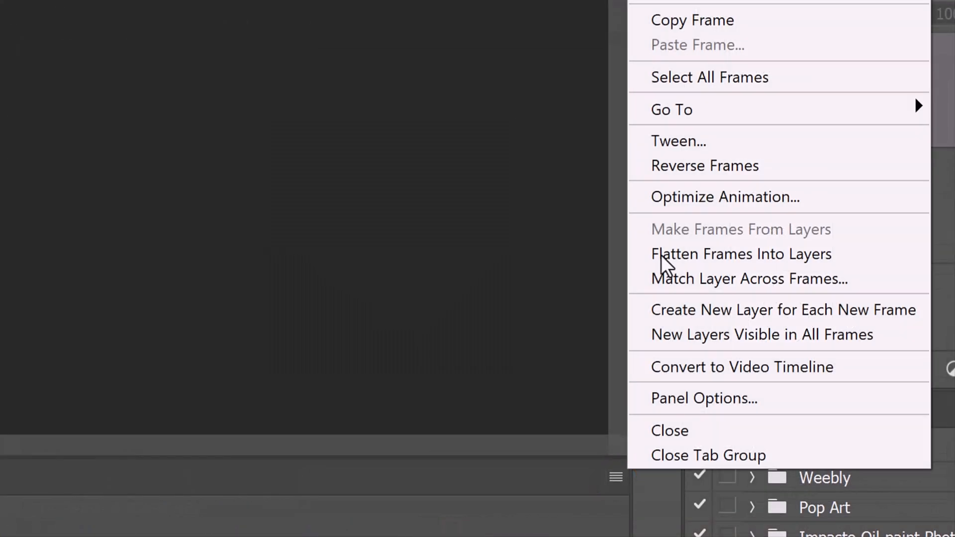
mouse_move(708, 76)
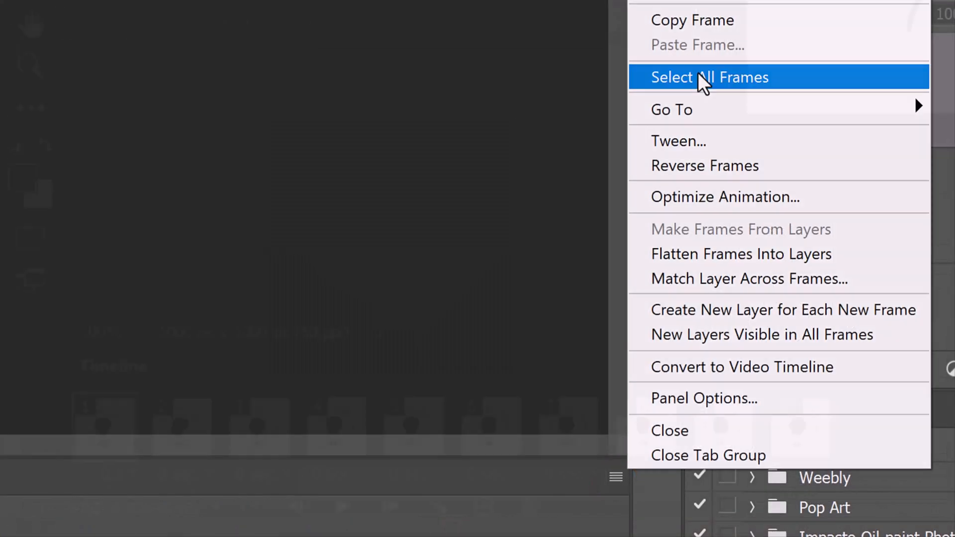
left_click(707, 76)
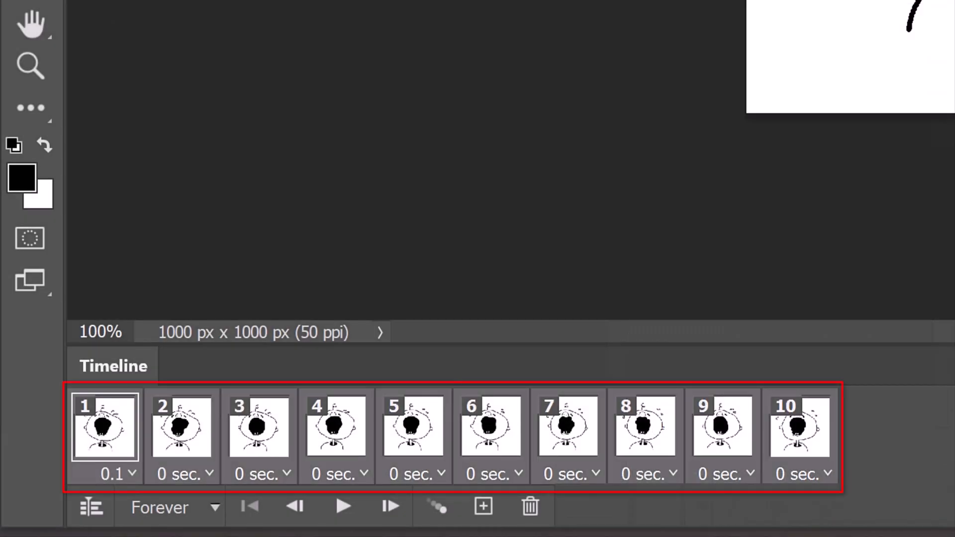
left_click(286, 474)
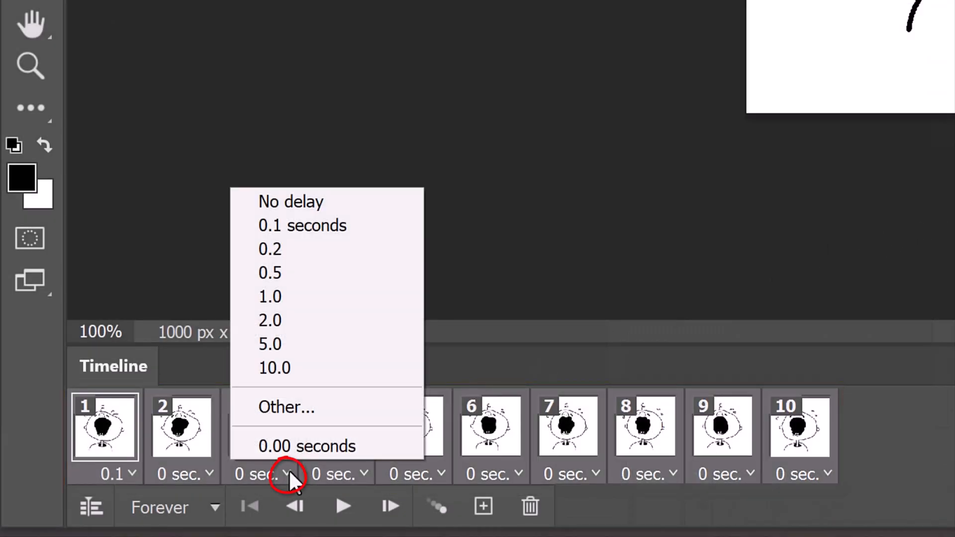
mouse_move(287, 475)
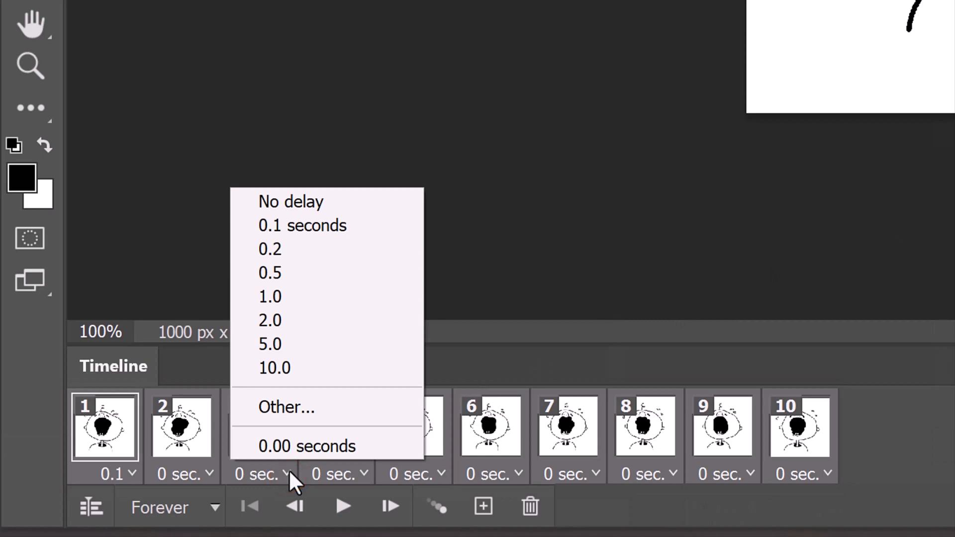
mouse_move(298, 238)
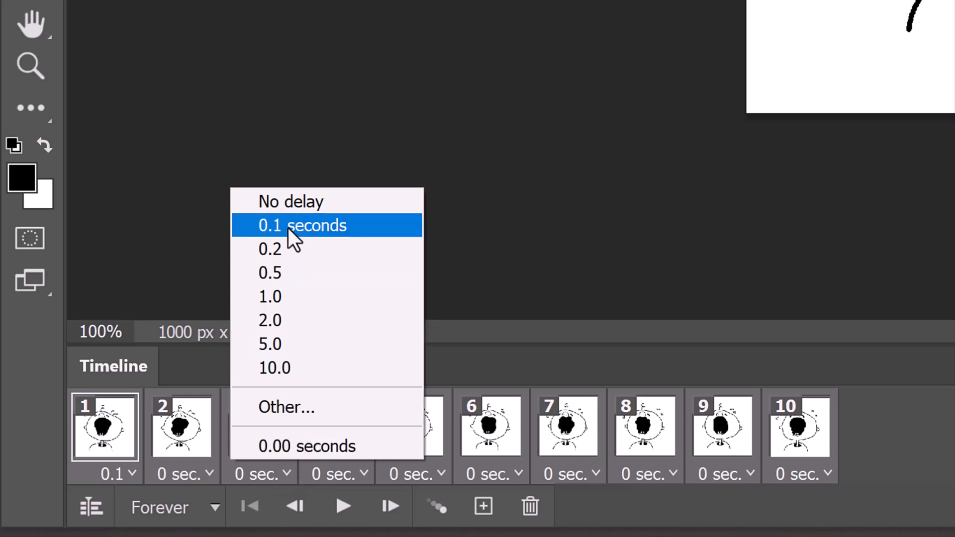
left_click(302, 225)
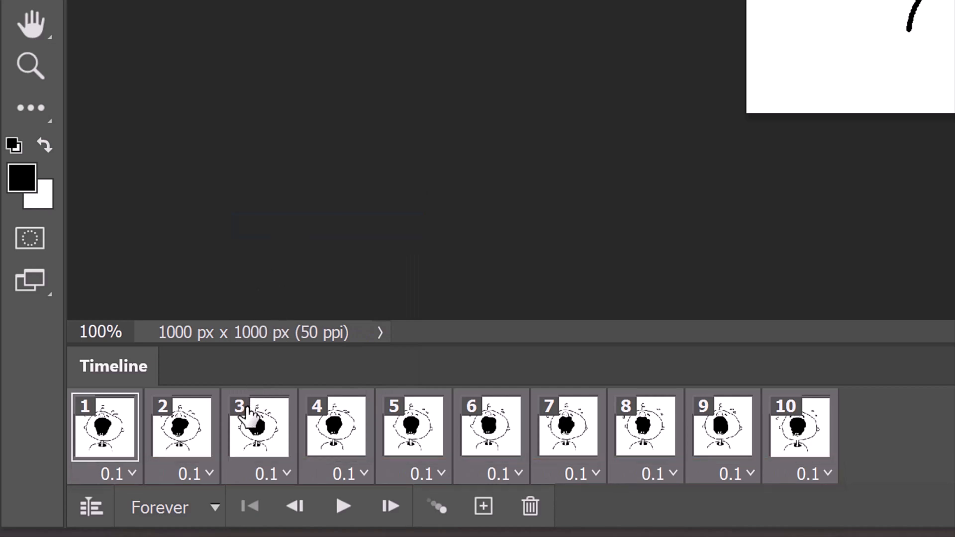
left_click(214, 508)
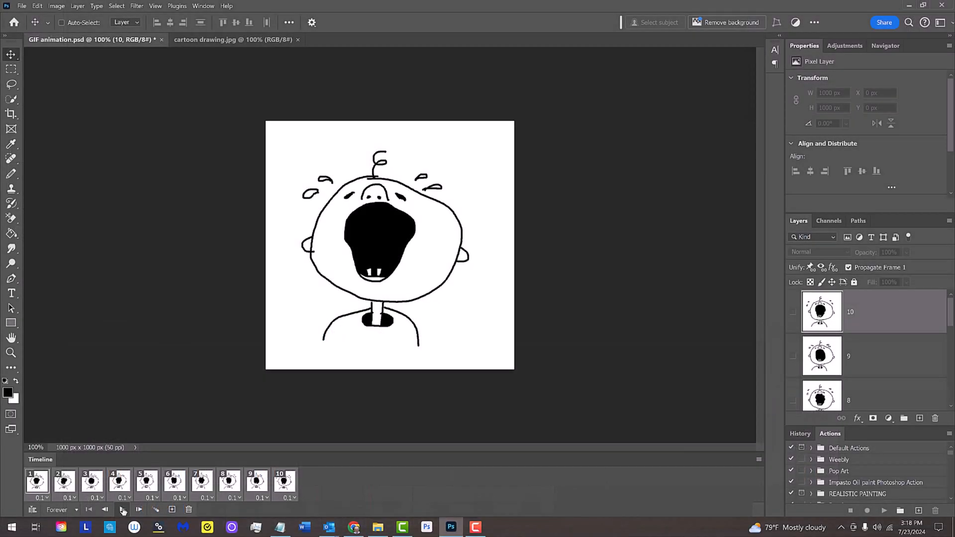
Play the animation, then open Save for Web (Legacy) with GIF format.
left_click(64, 481)
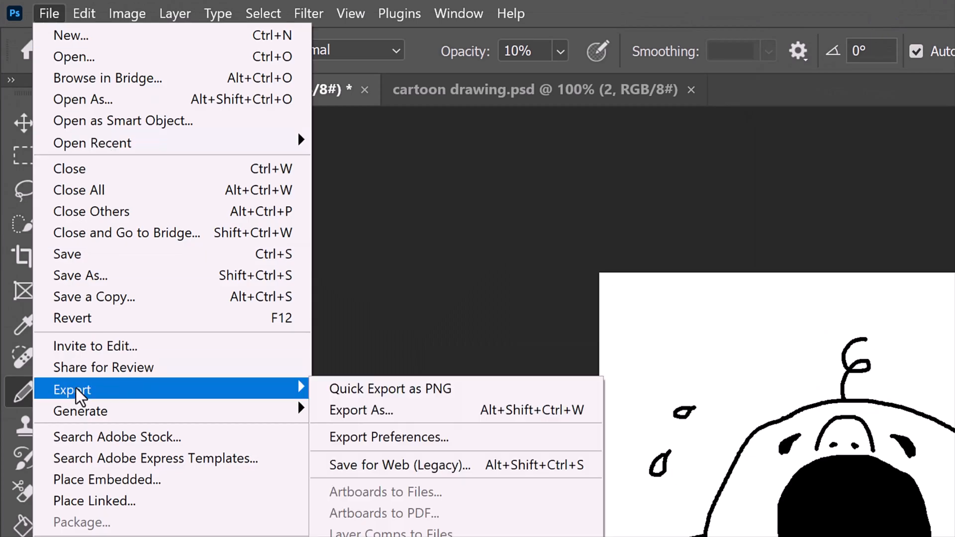
mouse_move(382, 465)
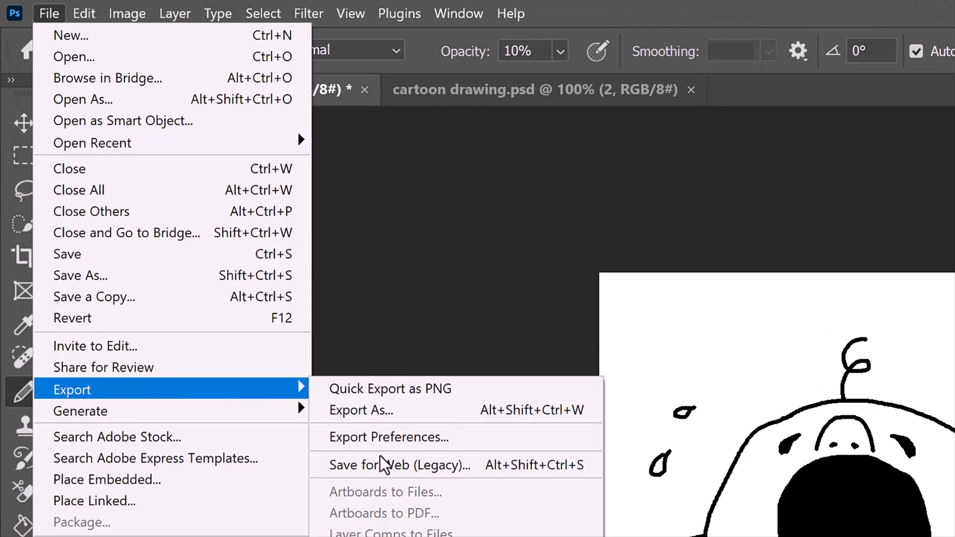
mouse_move(399, 465)
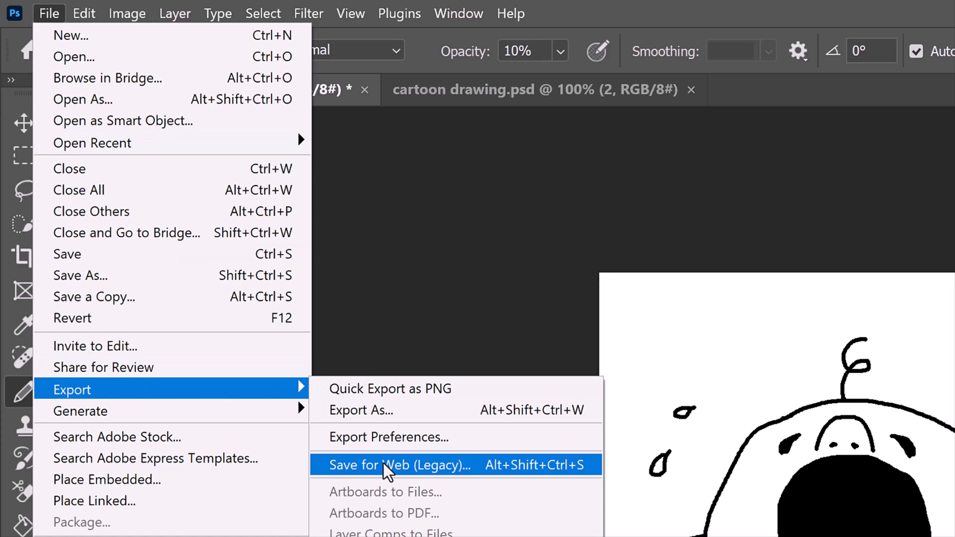
left_click(399, 464)
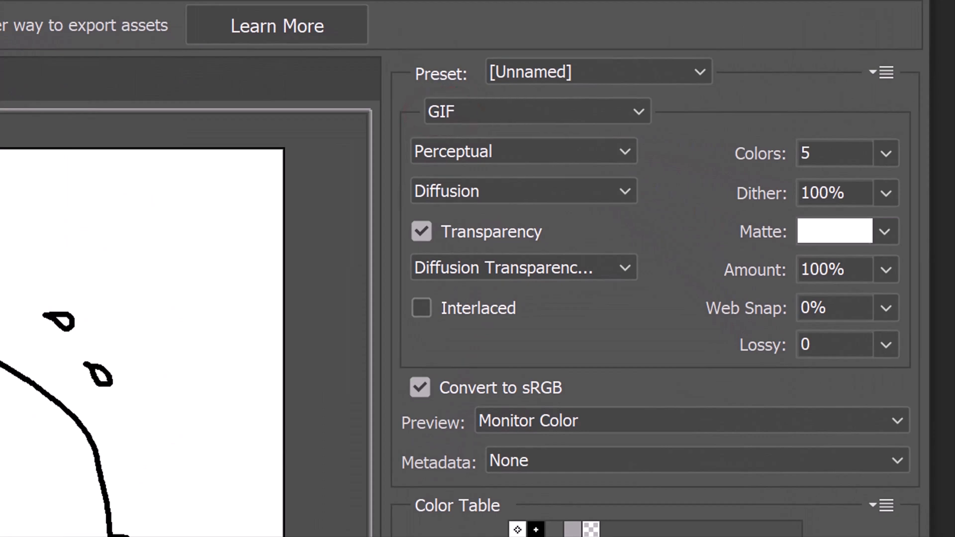
Turn off GIF transparency, keep looping Forever, and preview the animation in a browser.
left_click(421, 231)
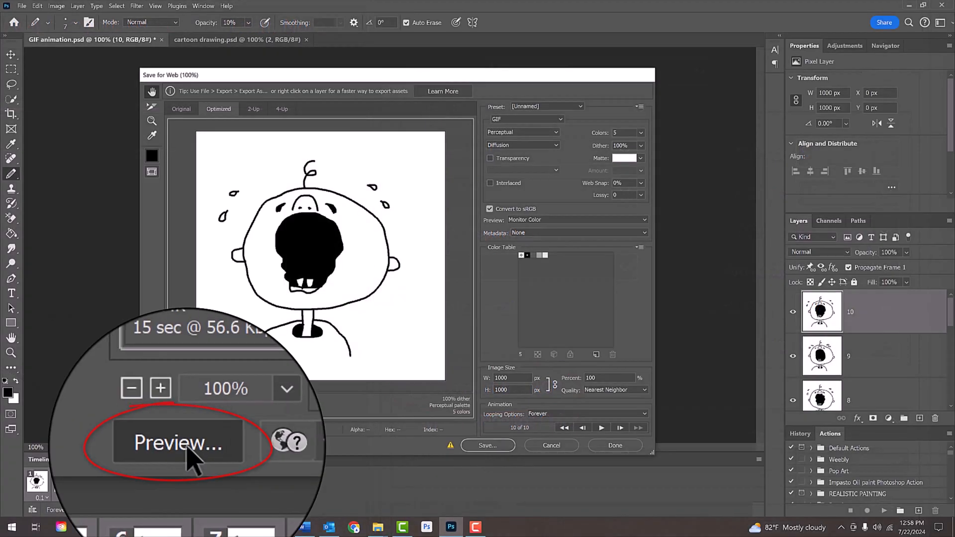
left_click(176, 442)
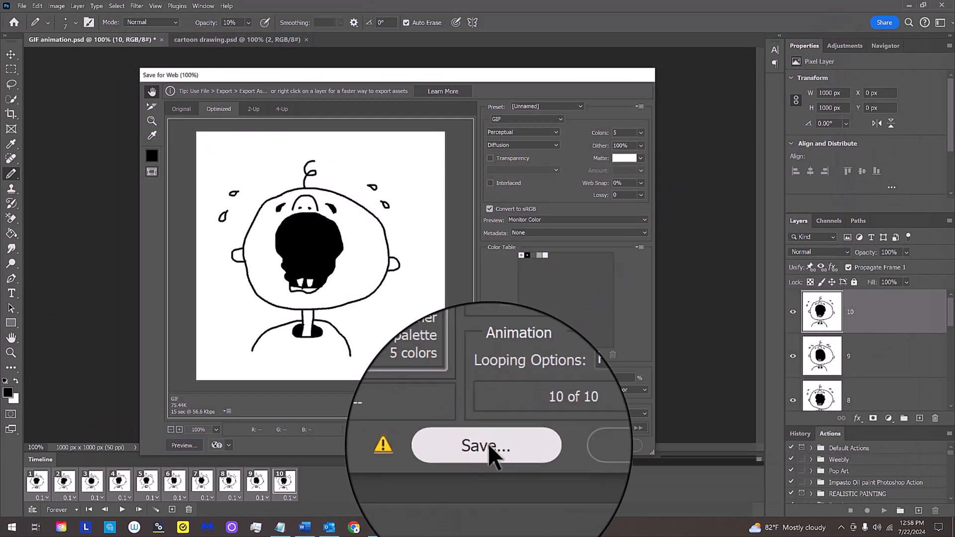
Save the optimized GIF as 'GIF-animation' in the Desktop folder.
left_click(485, 446)
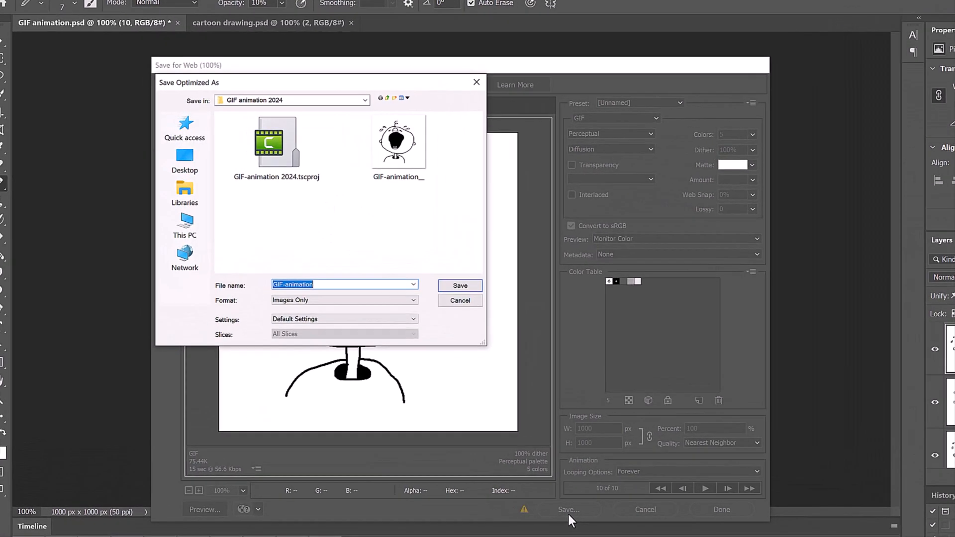
left_click(185, 163)
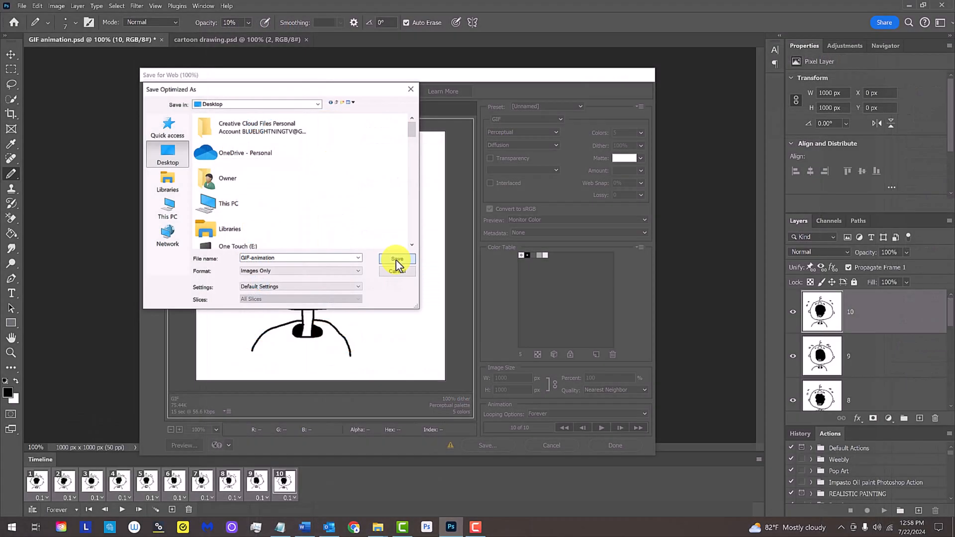
left_click(397, 258)
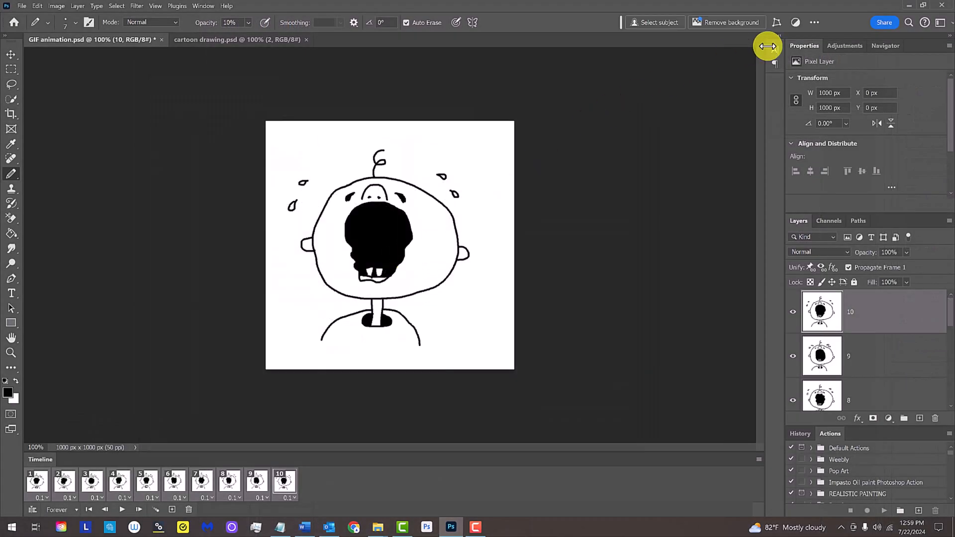
mouse_move(907, 9)
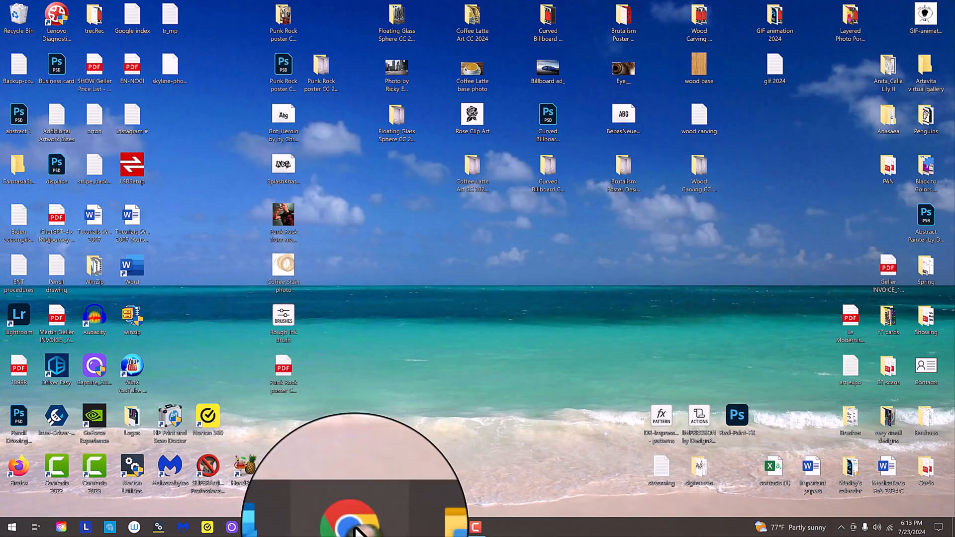
Launch Google Chrome from the taskbar.
left_click(352, 527)
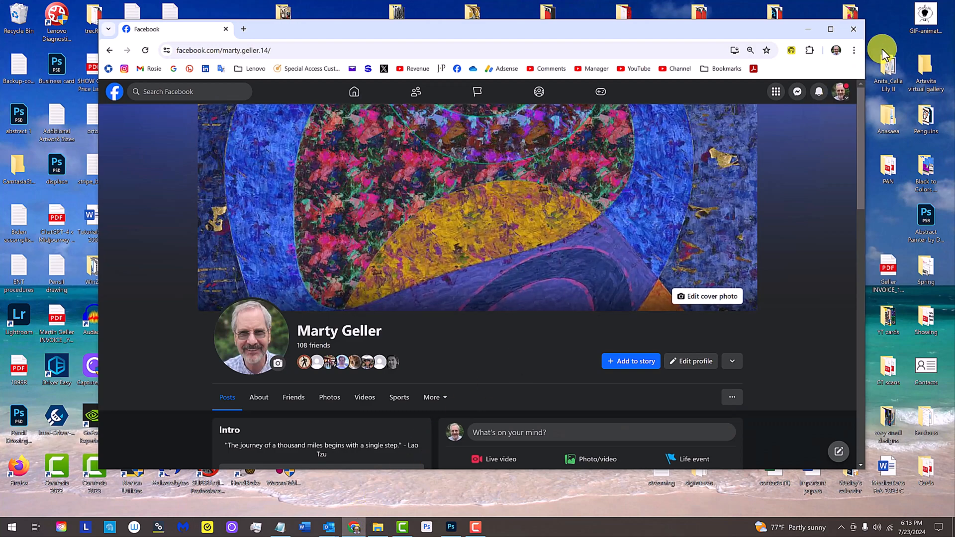